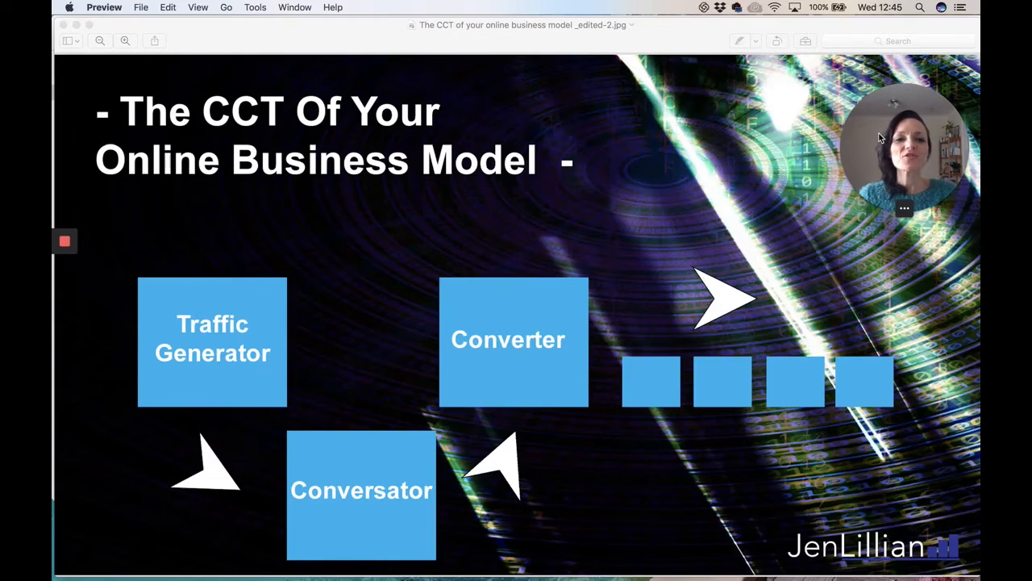
mouse_move(765, 158)
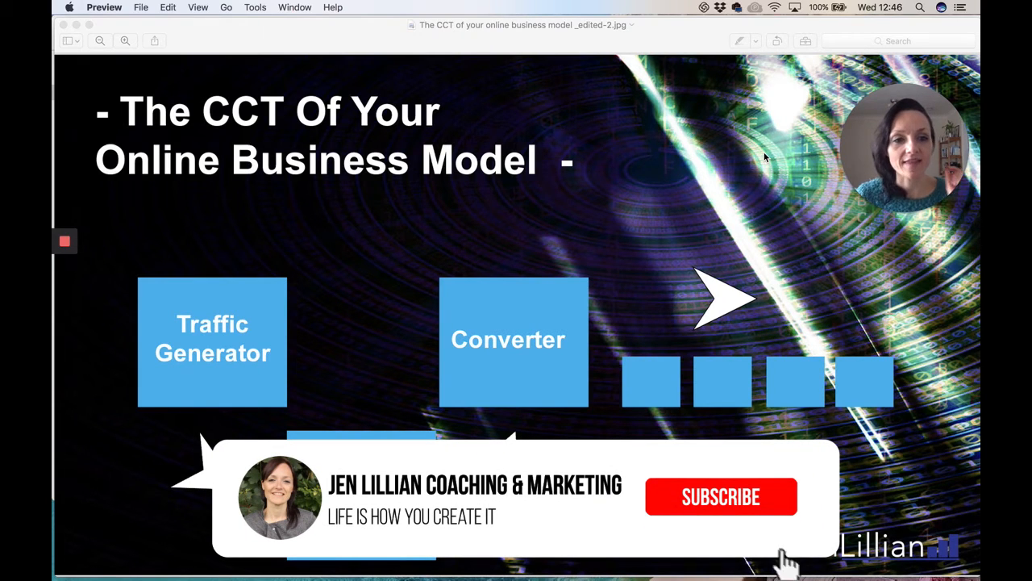
left_click(719, 496)
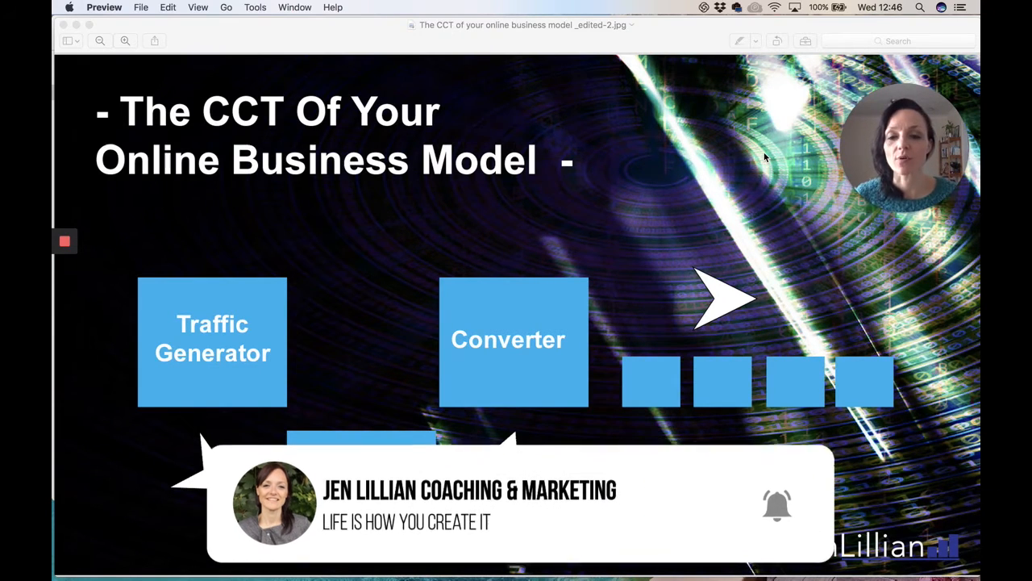